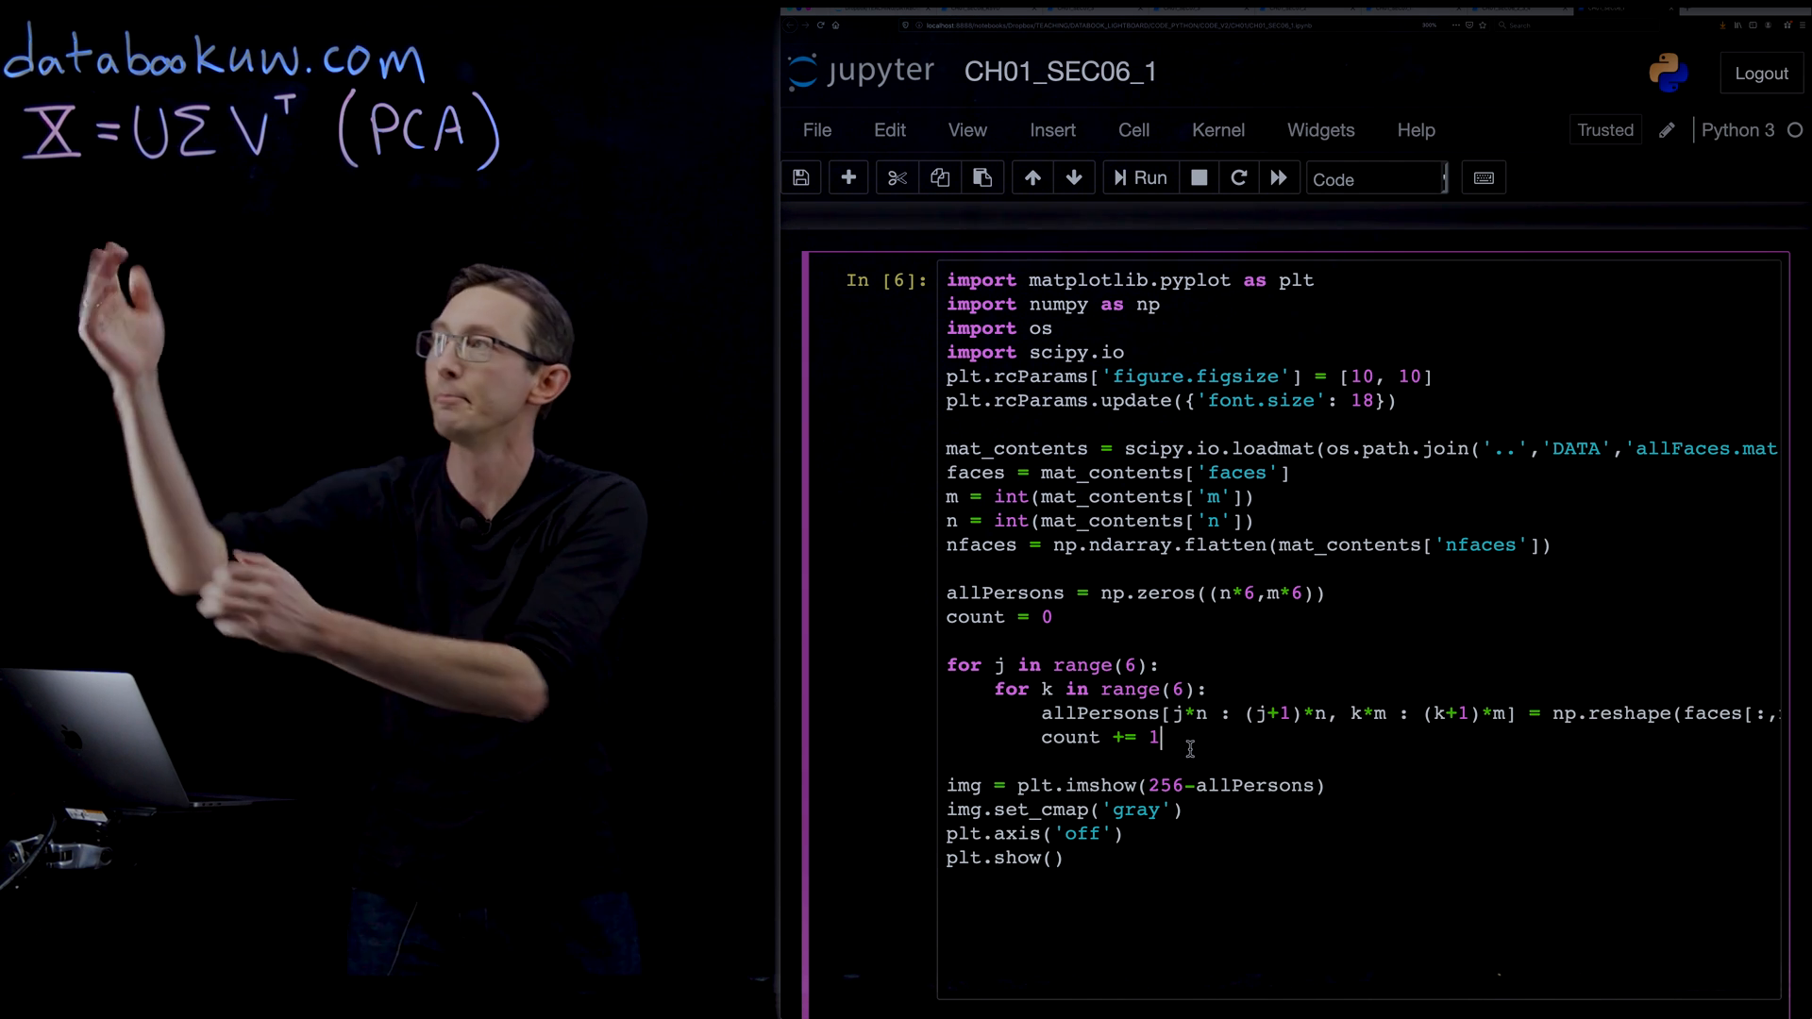
# Step: Run the In [6] face-loading cell to render the 6x6 grayscale face grid
pyautogui.click(800, 177)
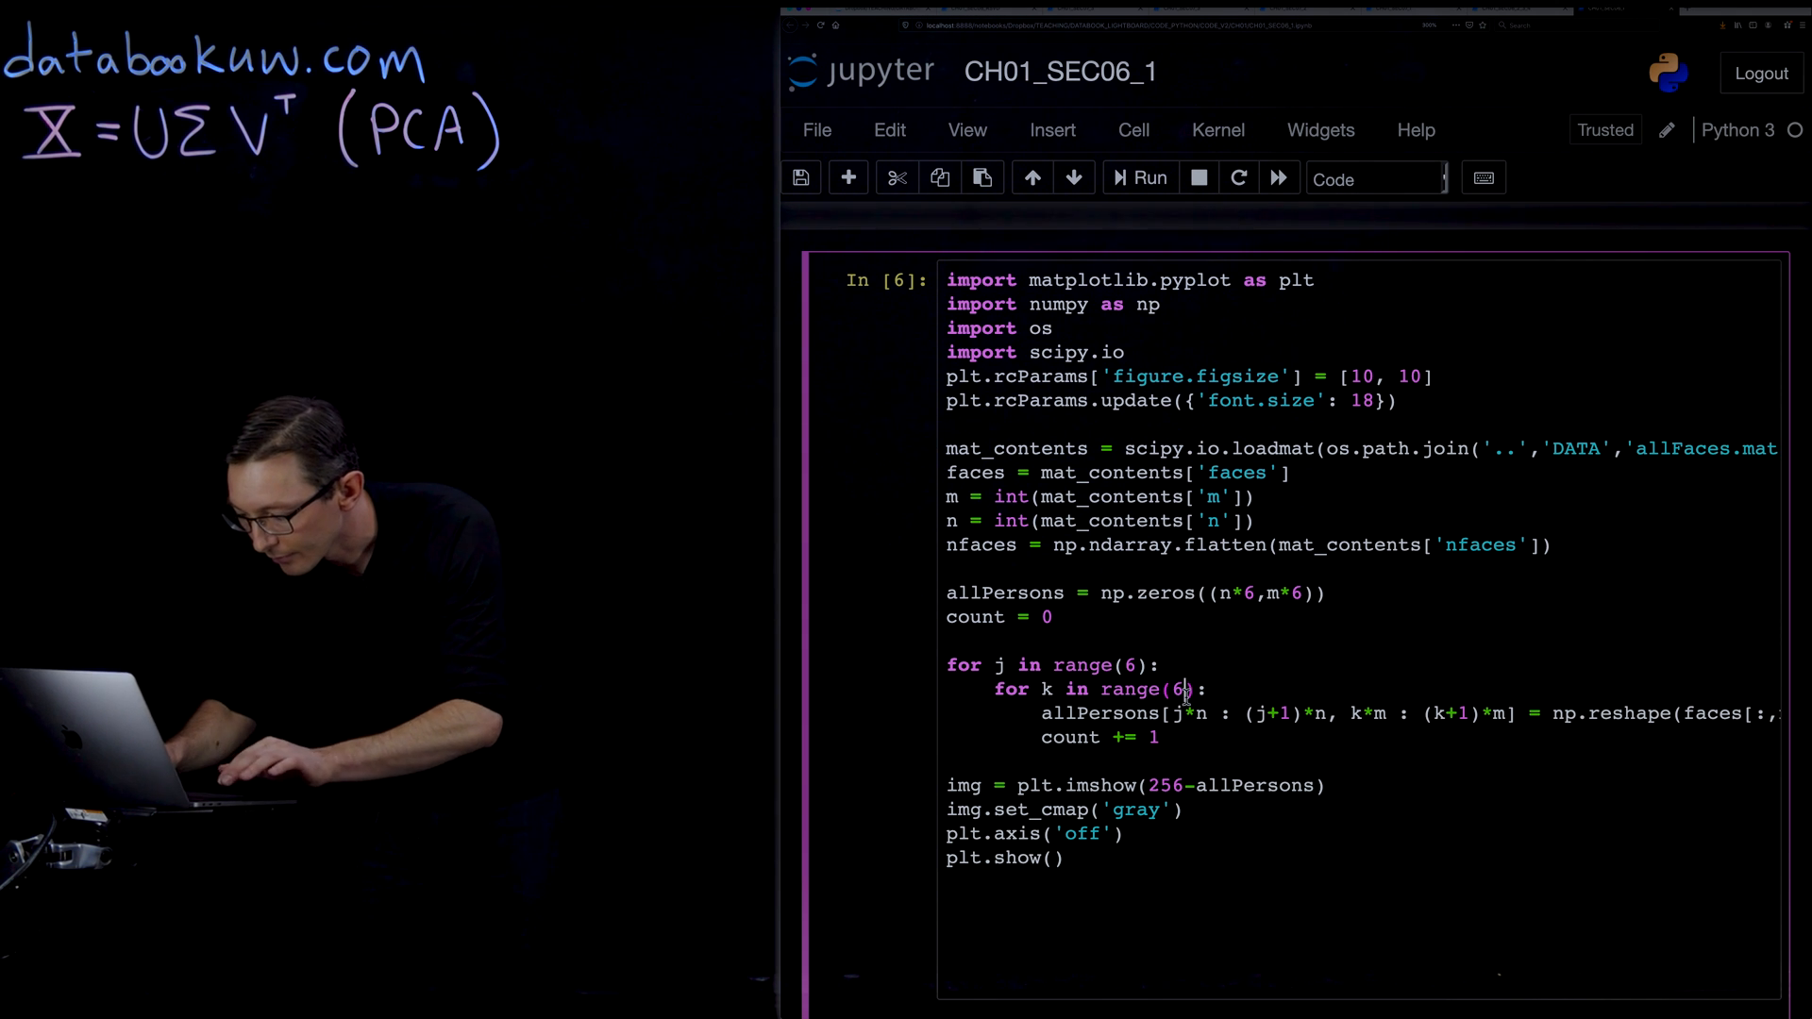
pyautogui.click(1140, 178)
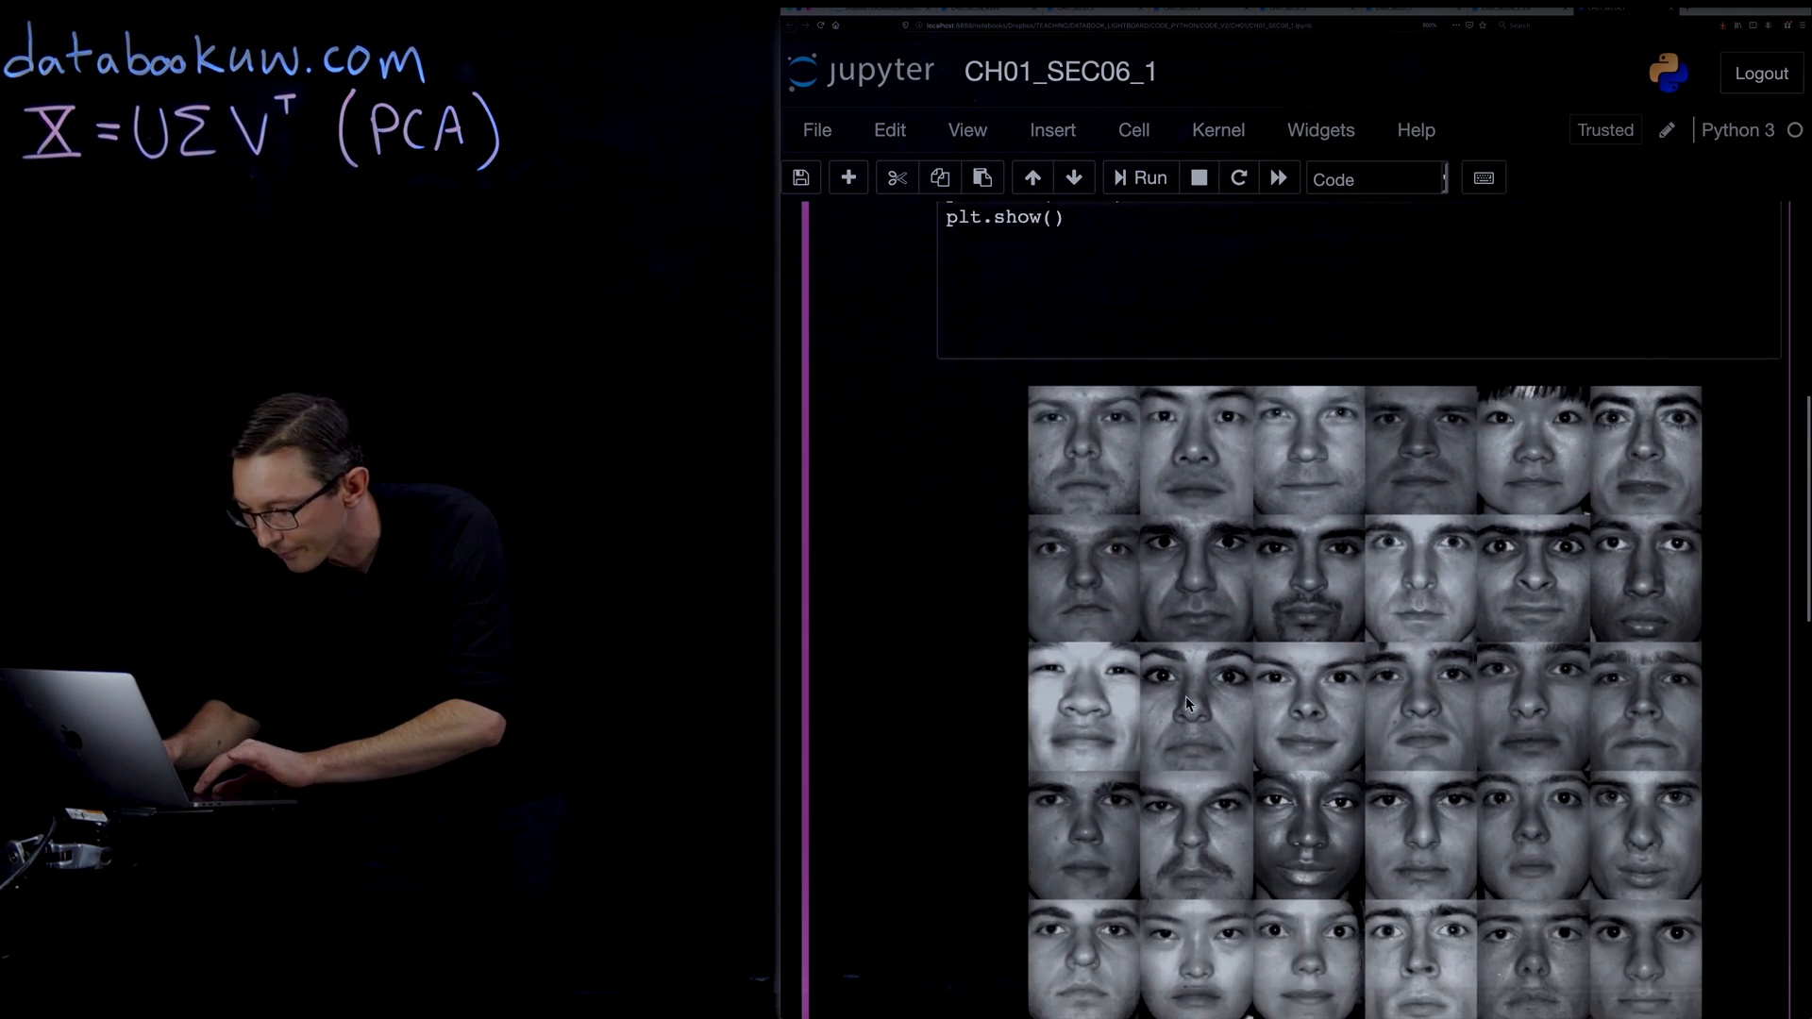
pyautogui.scroll(-3)
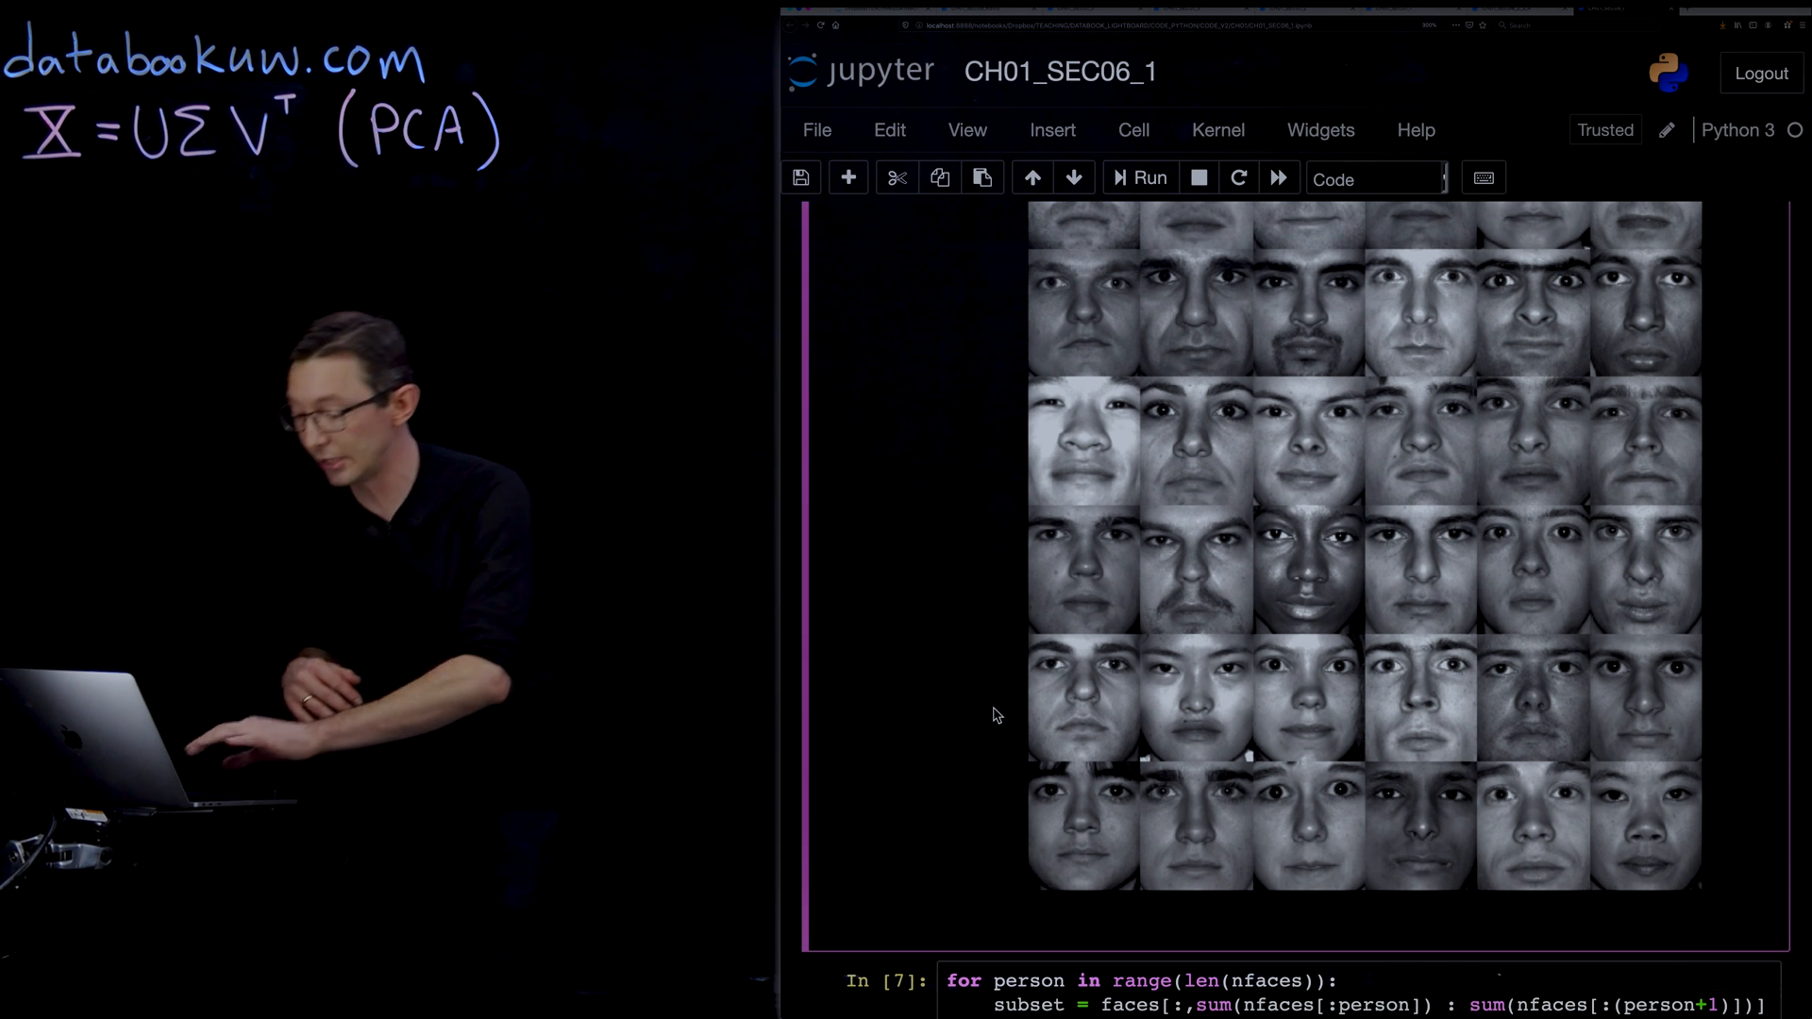
# Step: Scroll down to the In [7] per-person cell and its 8x8 lighting-composite output
pyautogui.scroll(-3)
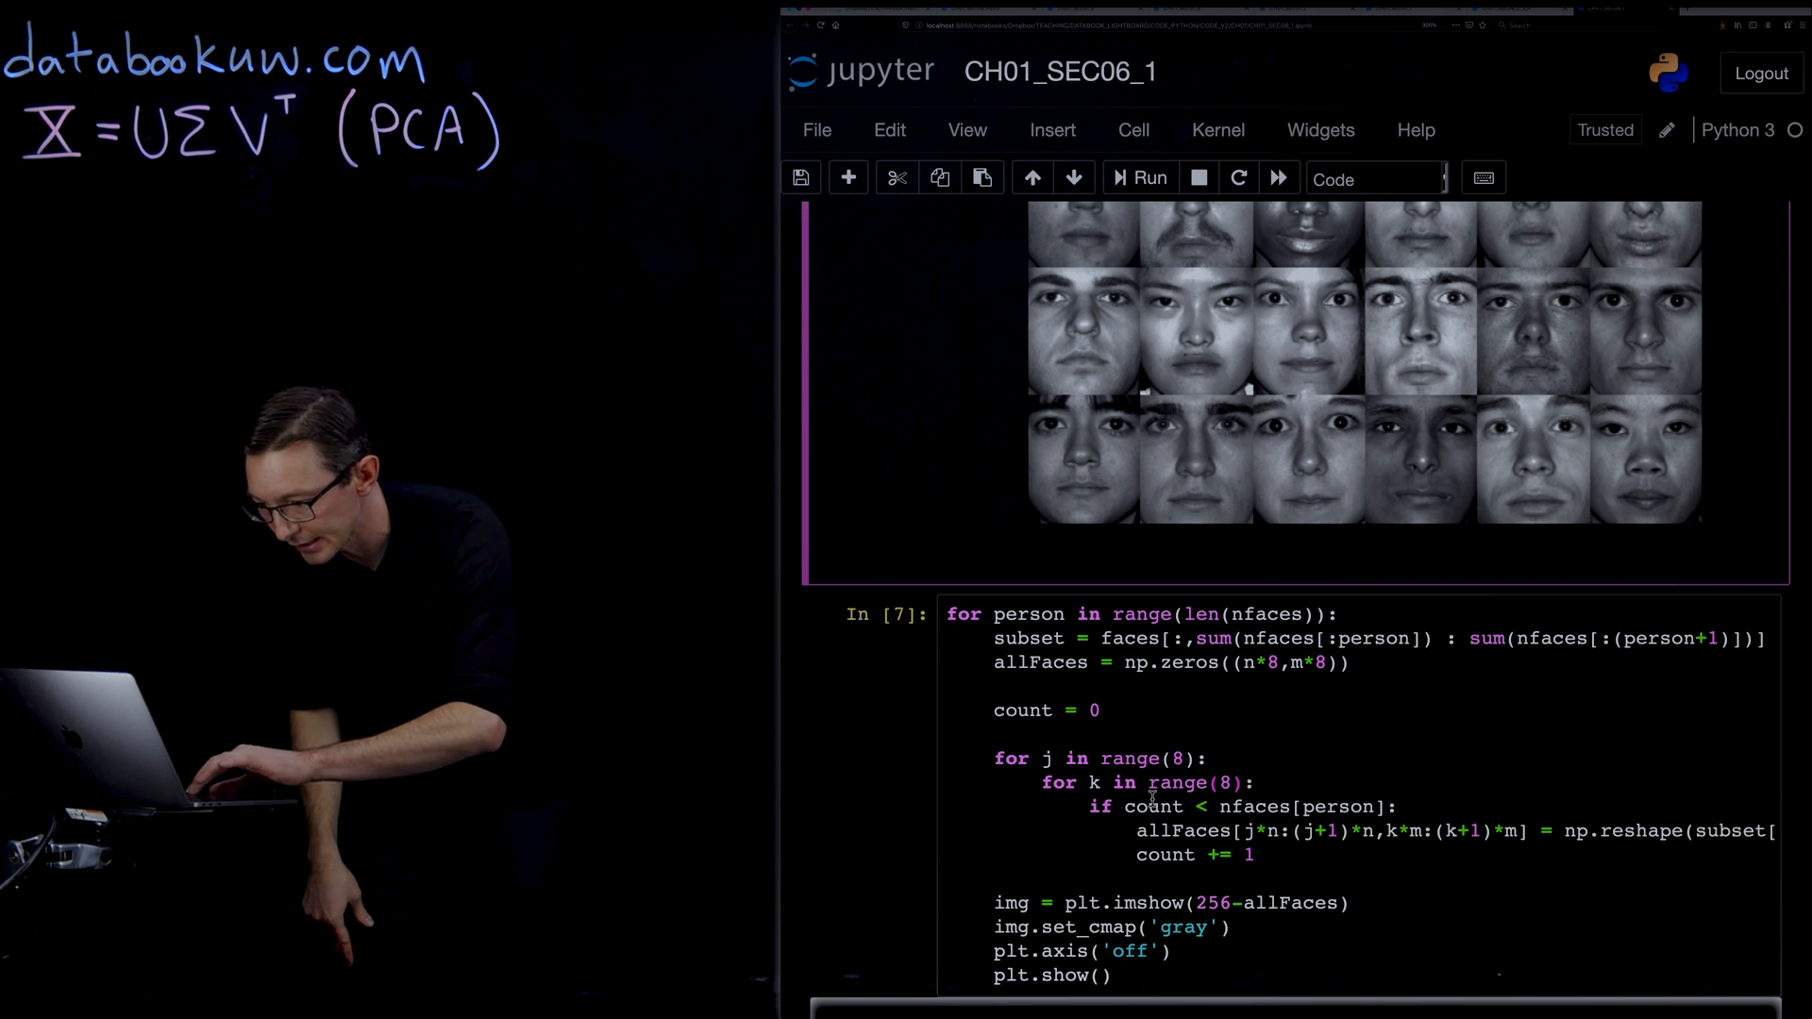
pyautogui.scroll(-3)
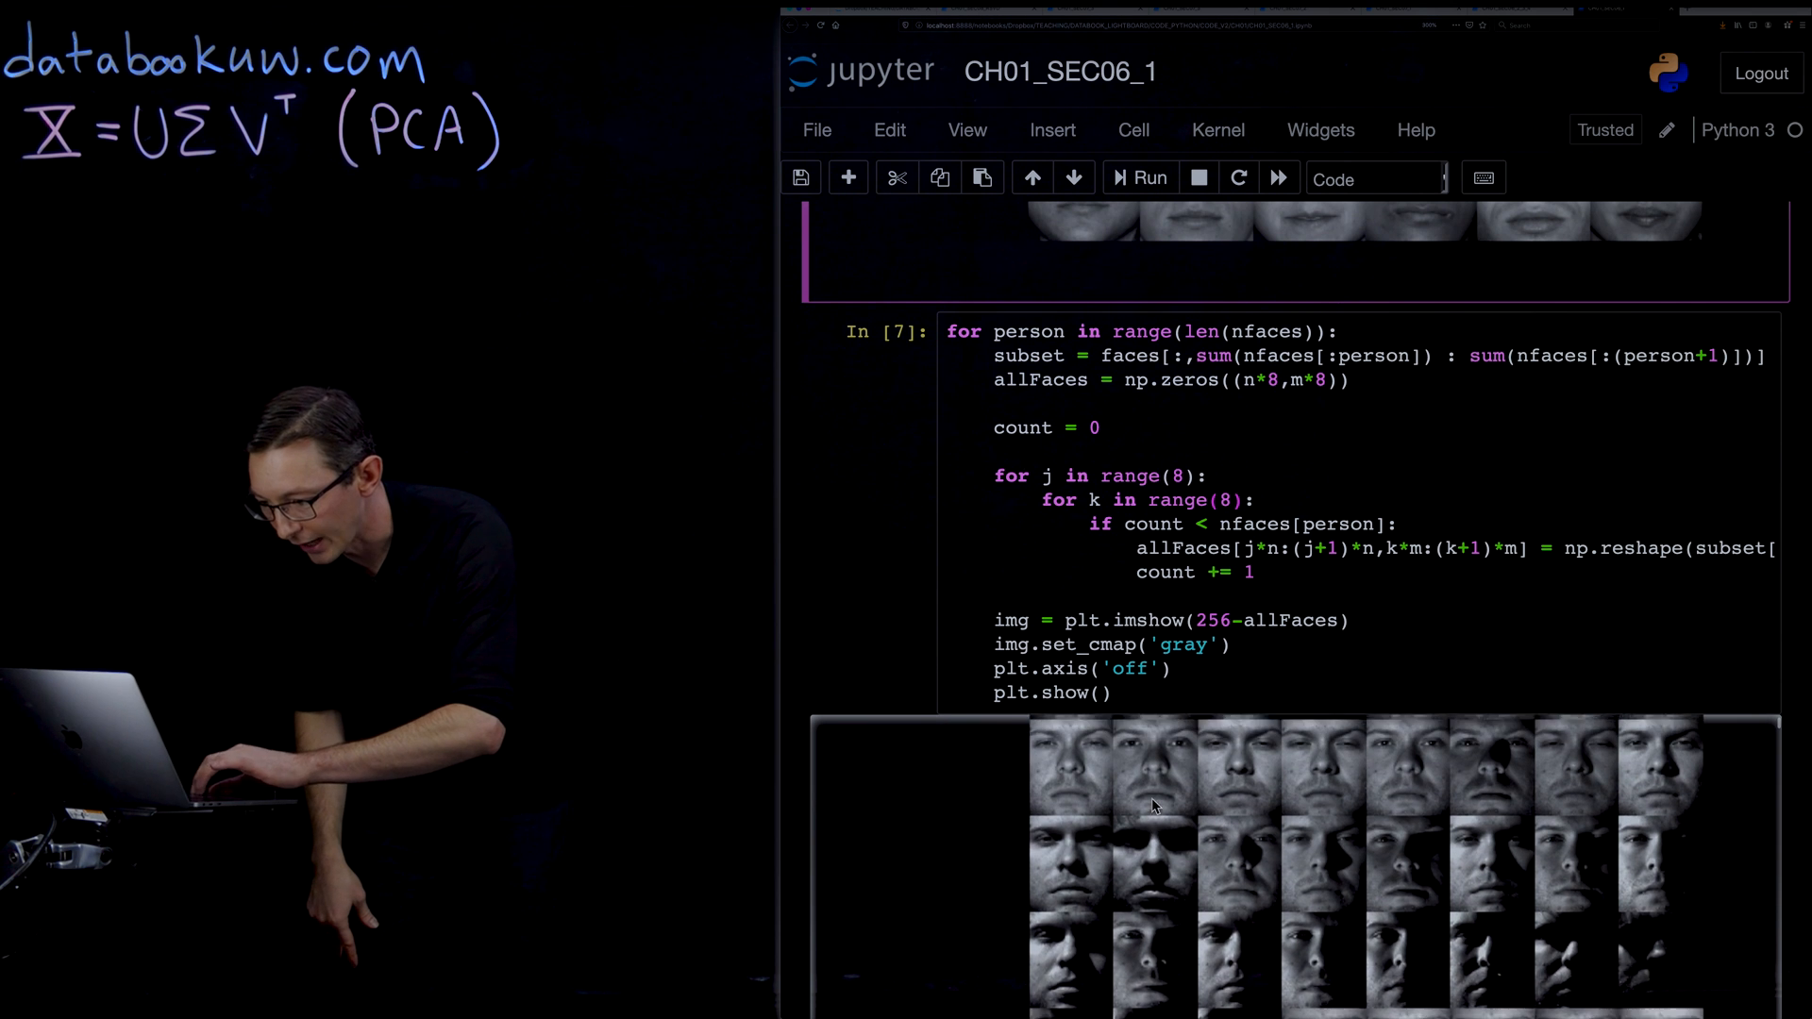